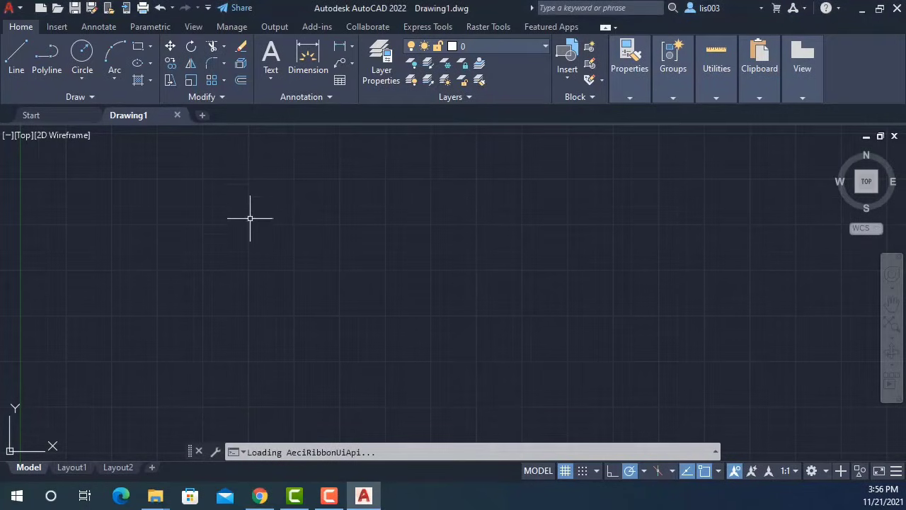
mouse_move(174, 175)
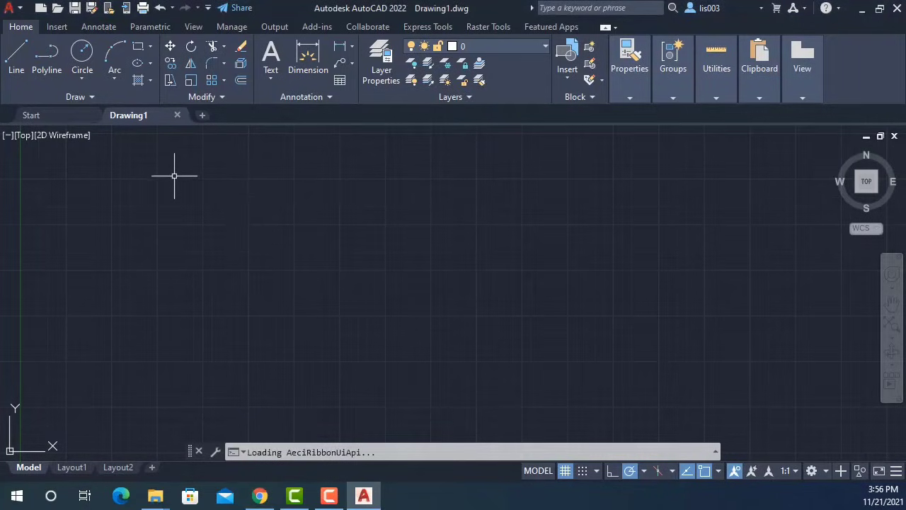
mouse_move(163, 252)
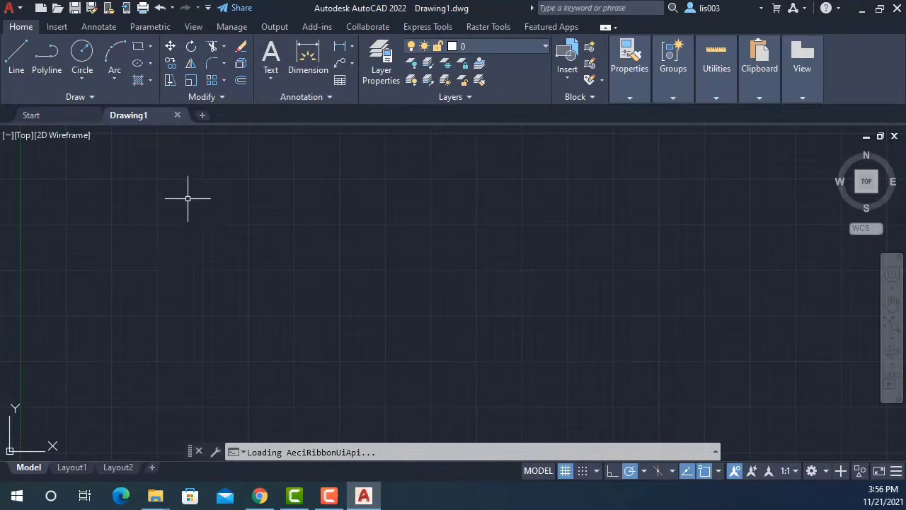
mouse_move(443, 314)
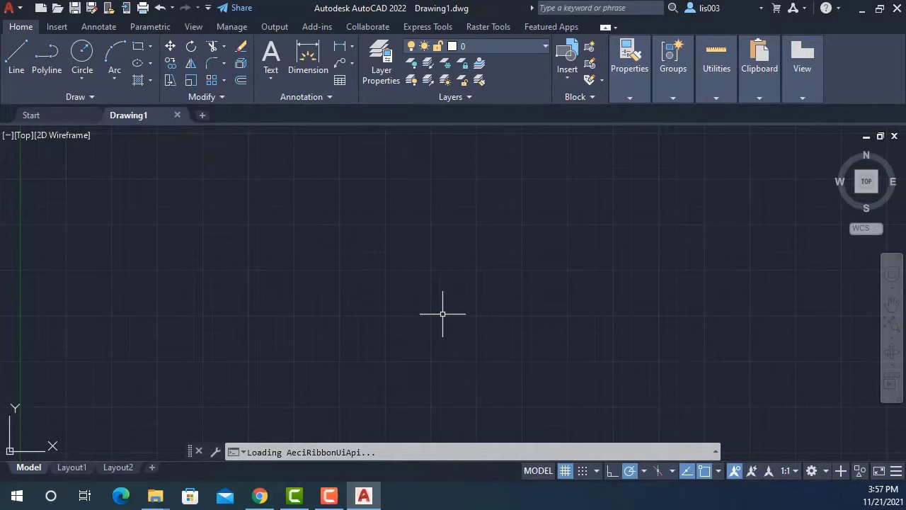
mouse_move(434, 315)
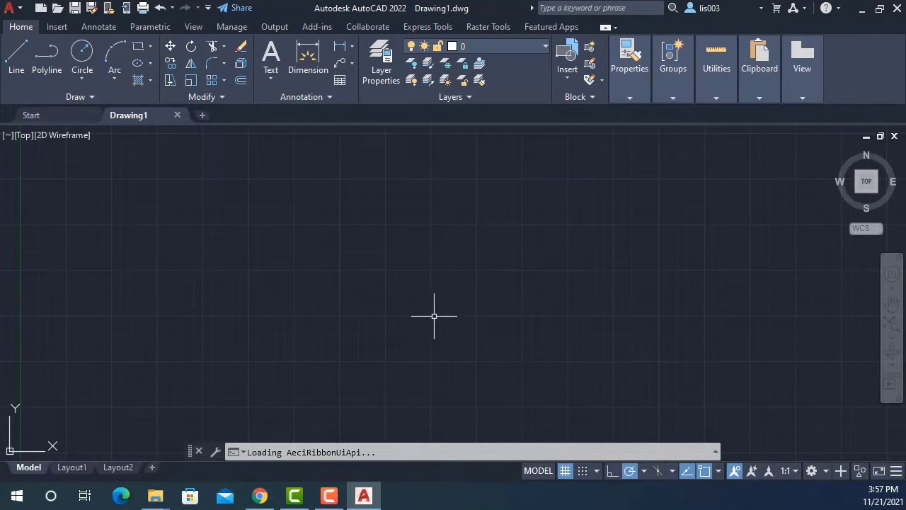
mouse_move(394, 328)
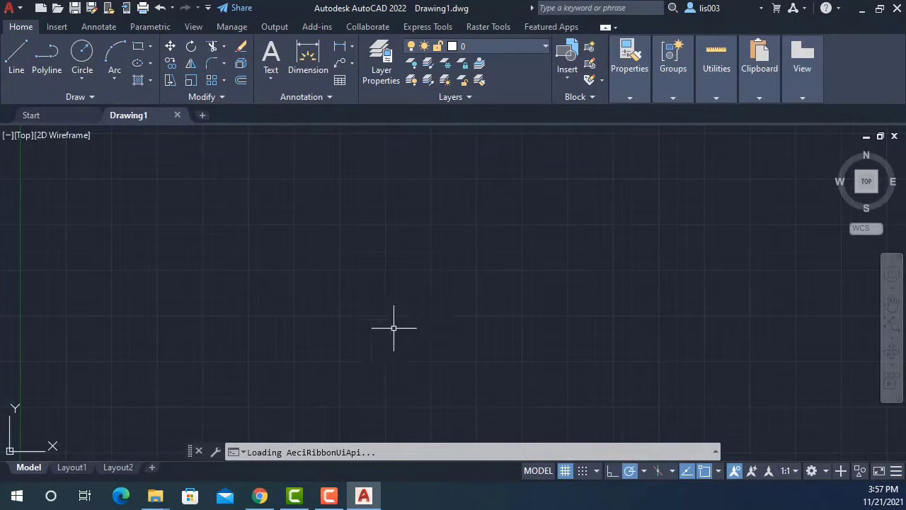
mouse_move(383, 306)
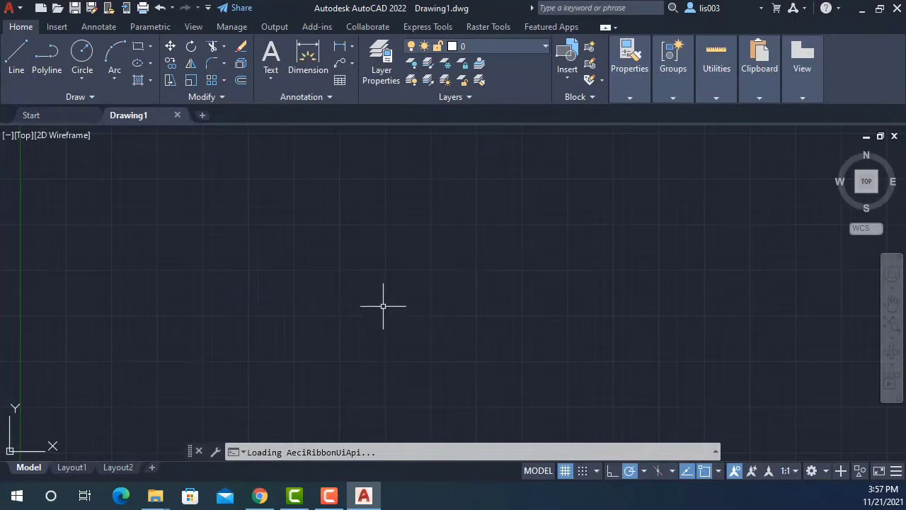
mouse_move(409, 296)
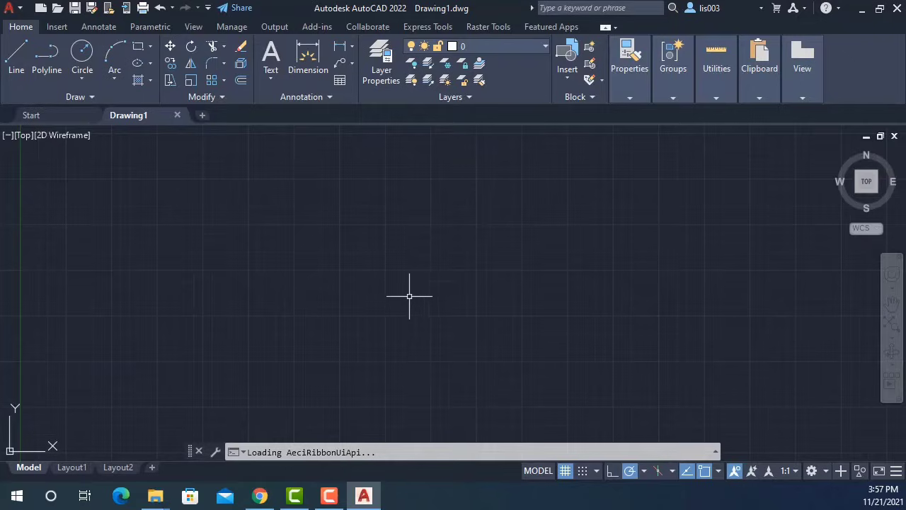
mouse_move(43, 251)
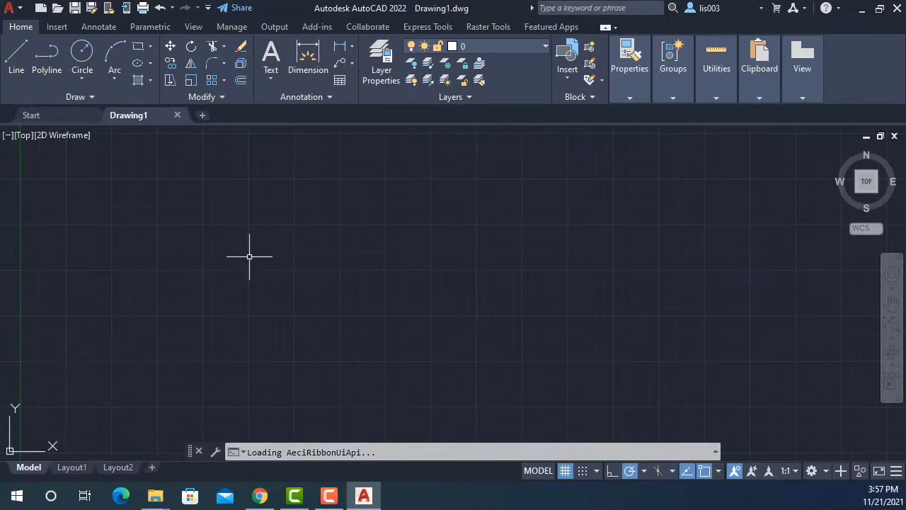
Open Options with OP, reposition the dialog, and show the Files tab's search paths
type("OP")
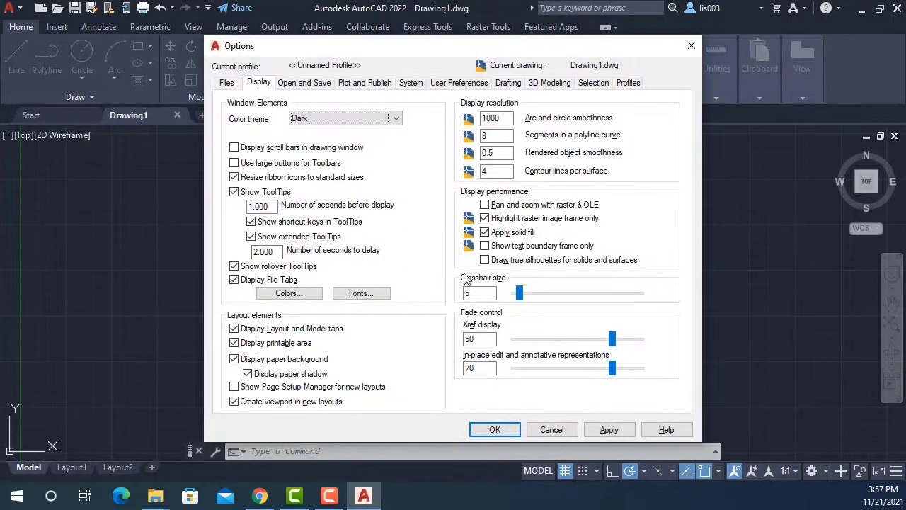
left_click_drag(240, 45, 222, 49)
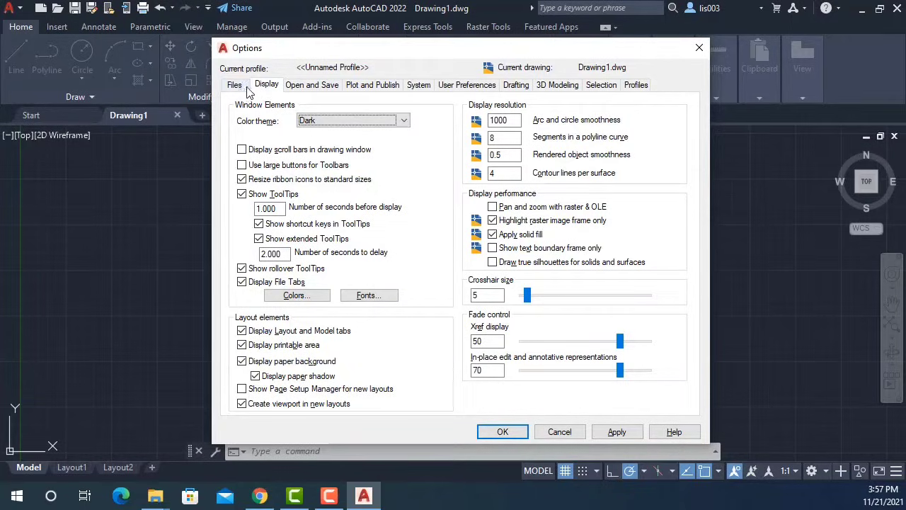
left_click(235, 84)
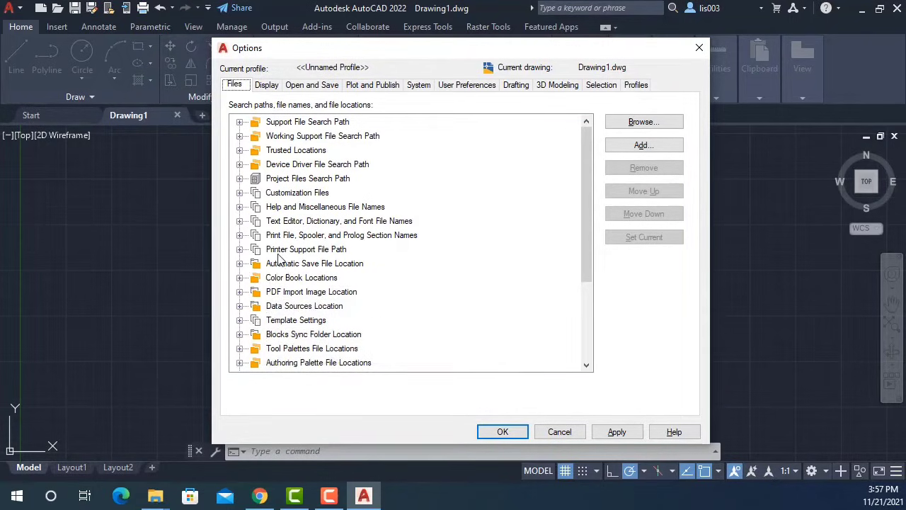
mouse_move(280, 259)
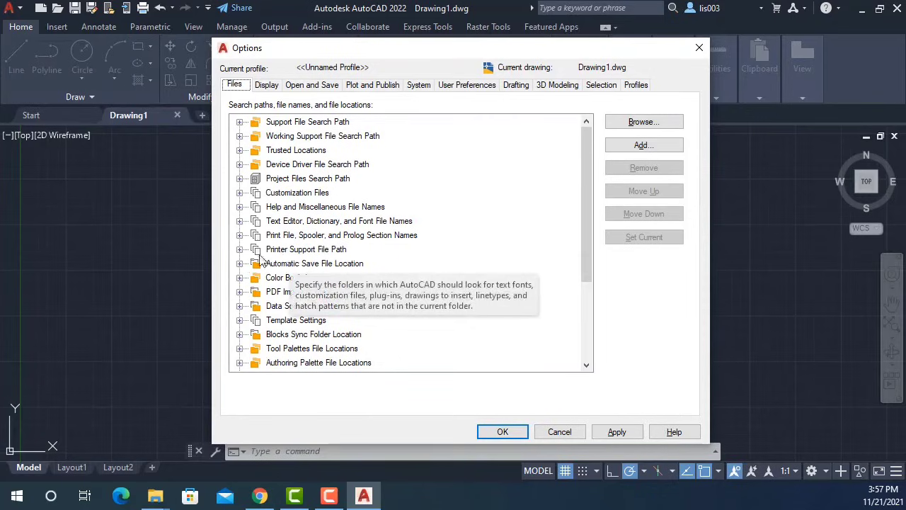
Reveal the Plot Style Table Search Path entry and copy its folder path
left_click(240, 249)
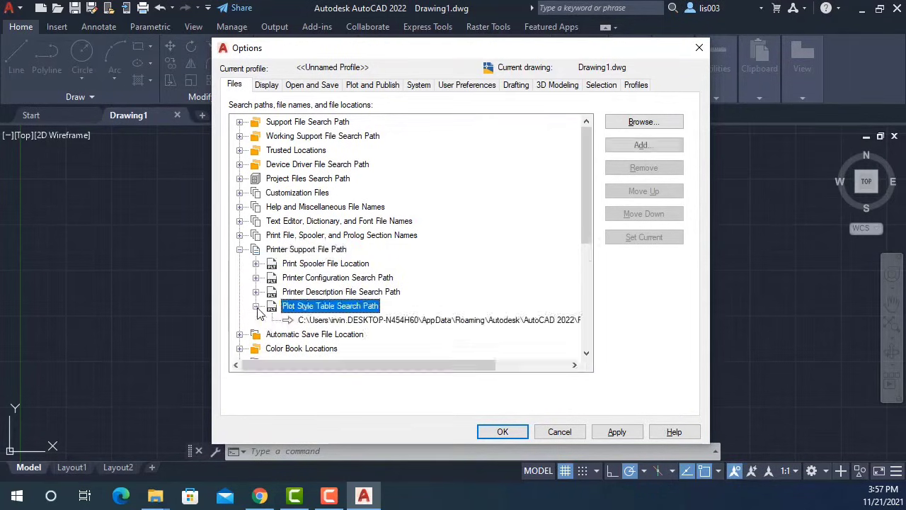
mouse_move(319, 312)
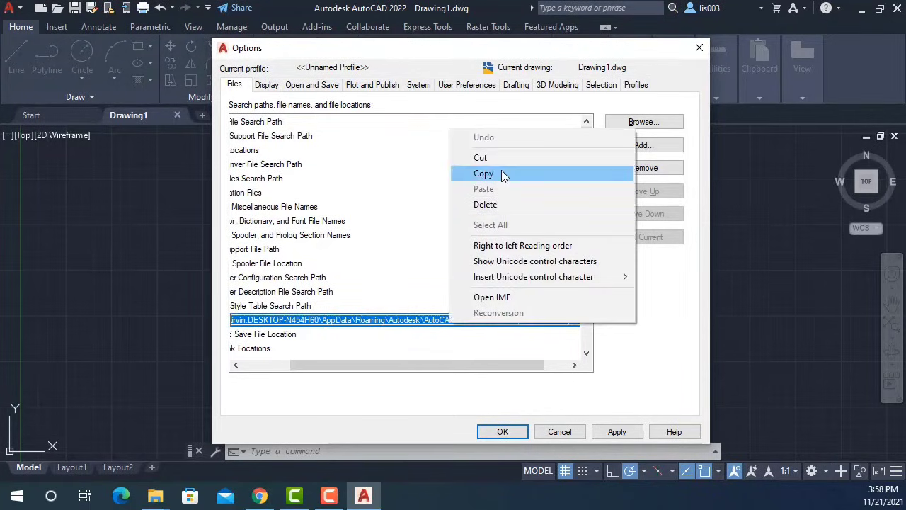
mouse_move(499, 177)
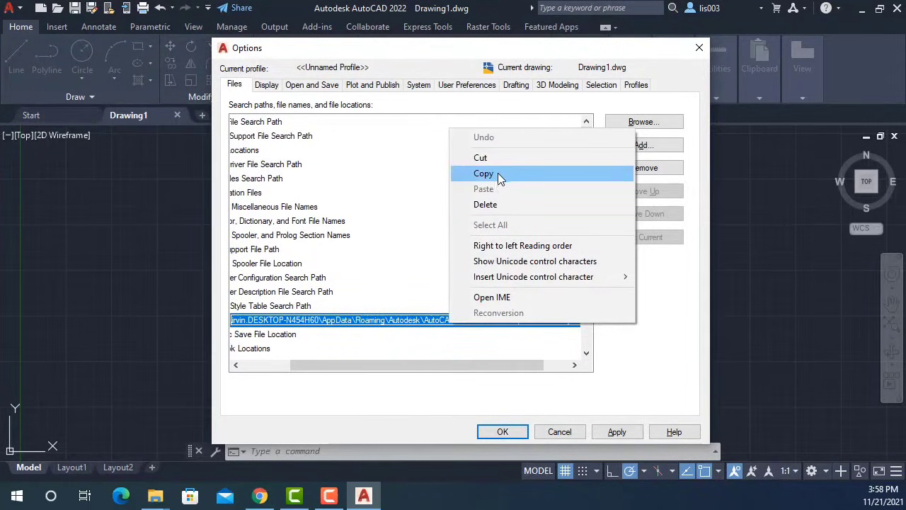
left_click(483, 174)
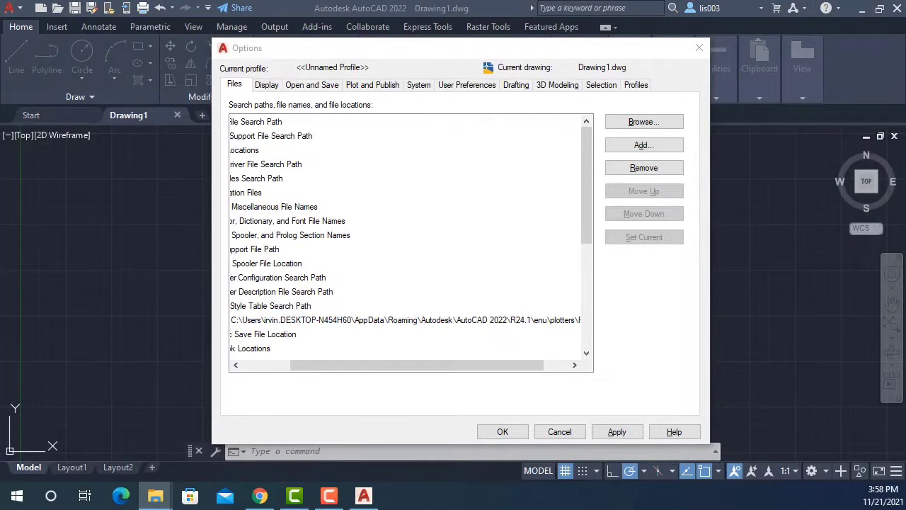
Paste the copied path into File Explorer's address bar to reach the 14-file Plot Styles folder
left_click(643, 121)
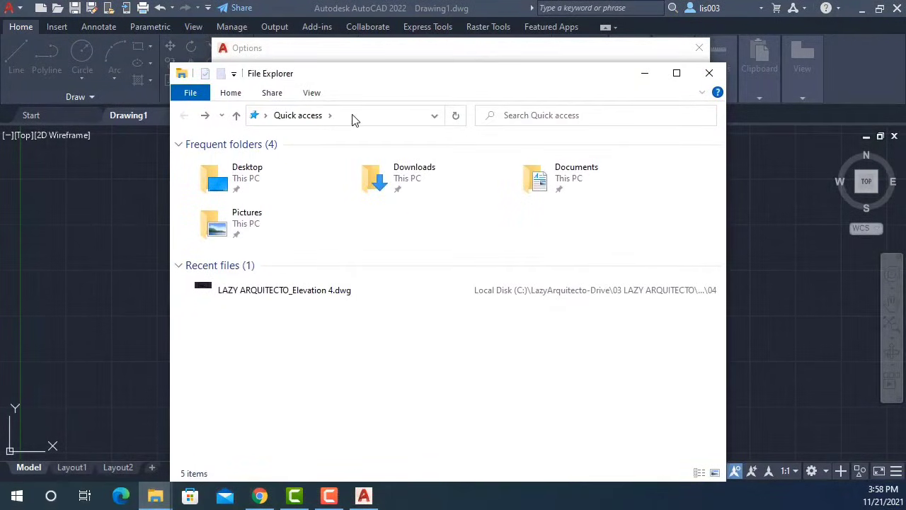
left_click(347, 116)
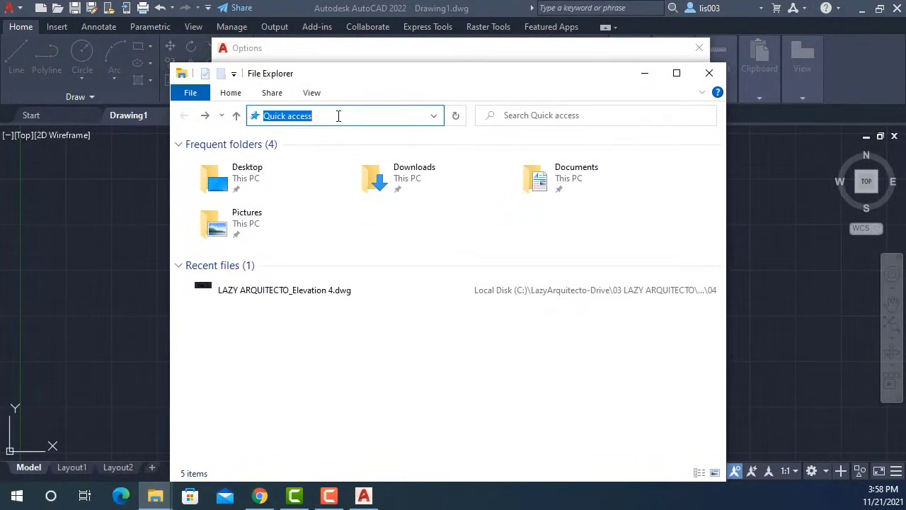
right_click(338, 116)
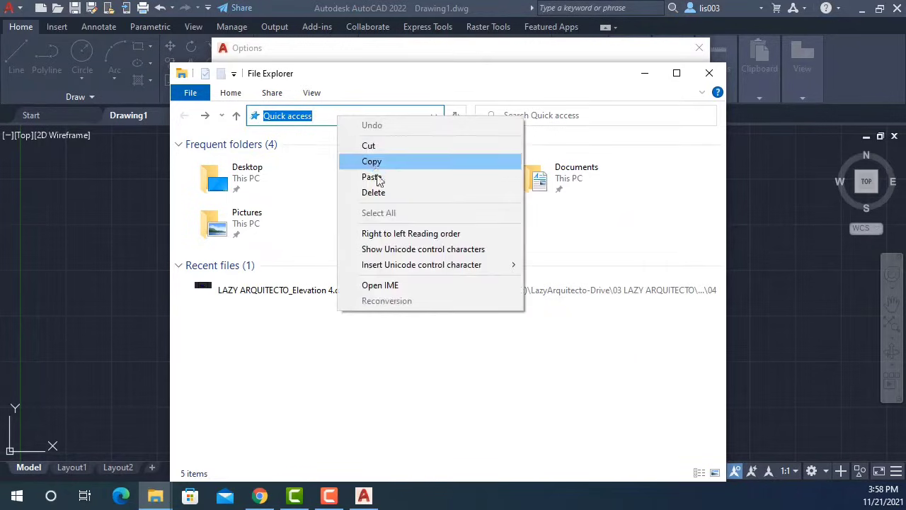
left_click(372, 177)
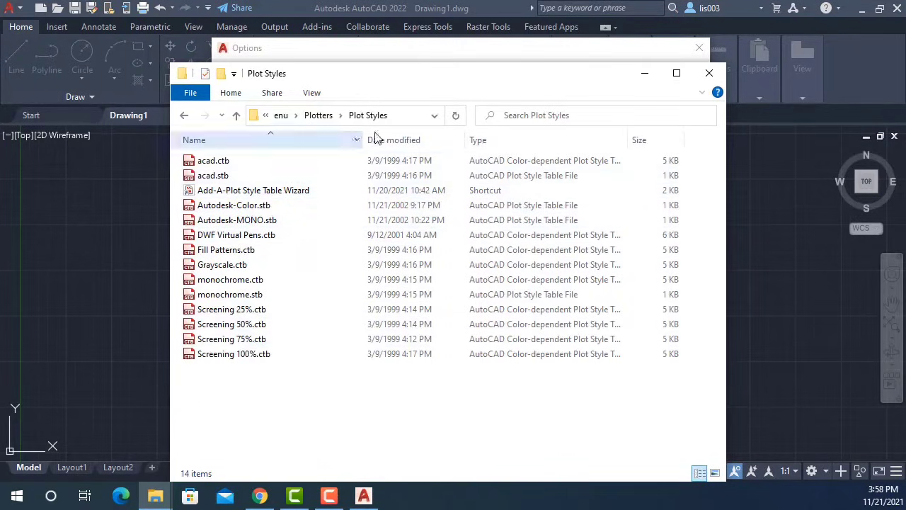
Select the Plot Styles folder's full path in File Explorer's address field
left_click(435, 115)
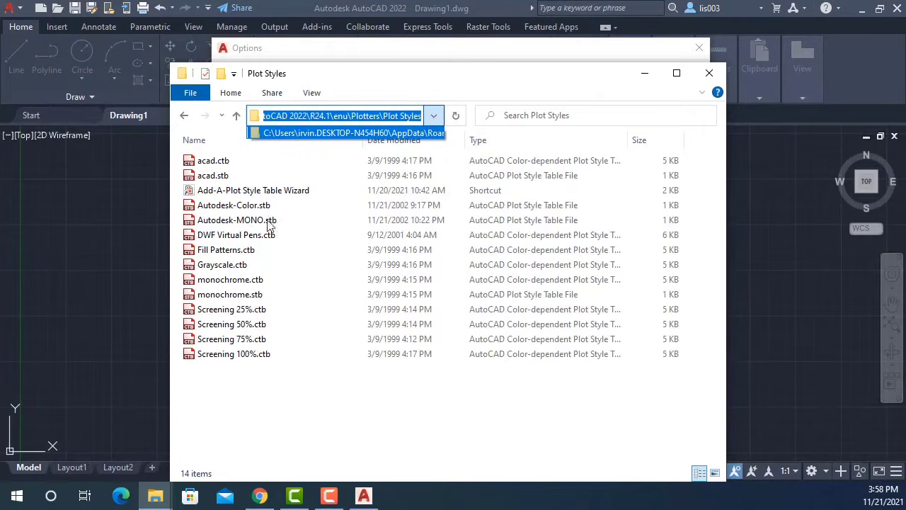
mouse_move(227, 332)
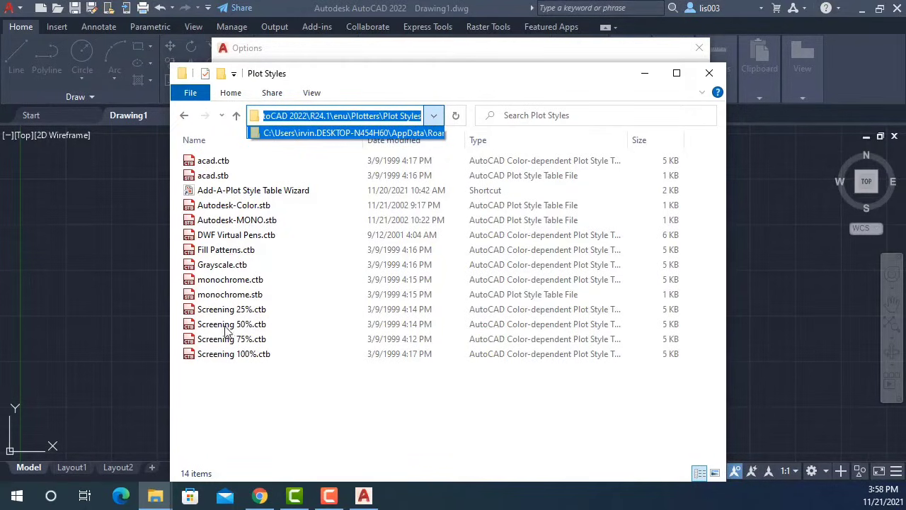
mouse_move(237, 264)
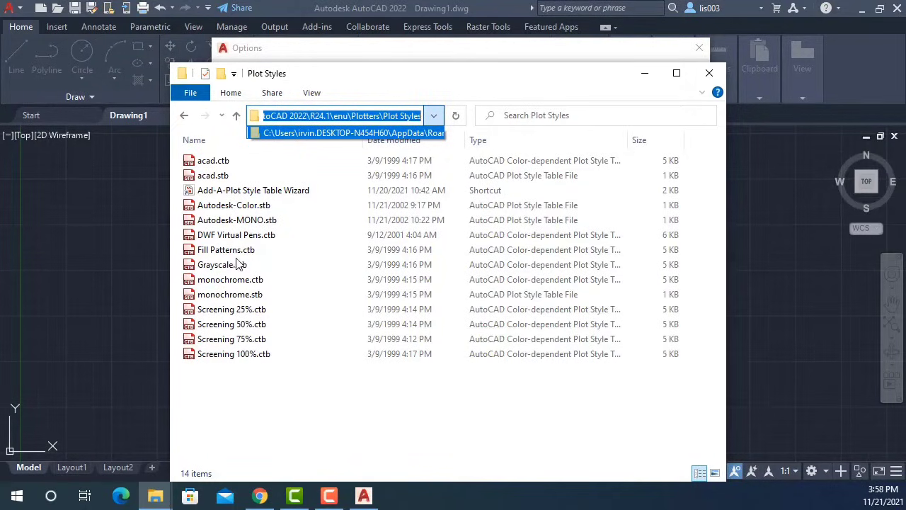
mouse_move(242, 329)
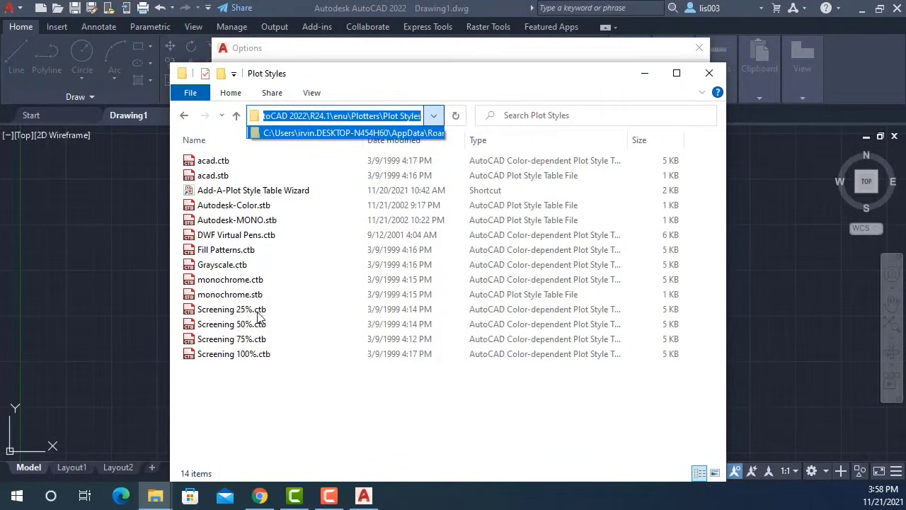
mouse_move(306, 370)
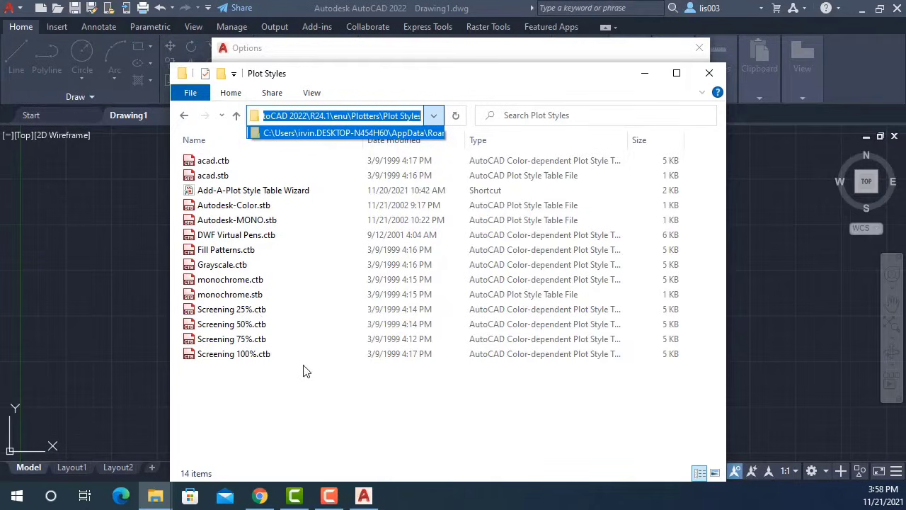
mouse_move(289, 342)
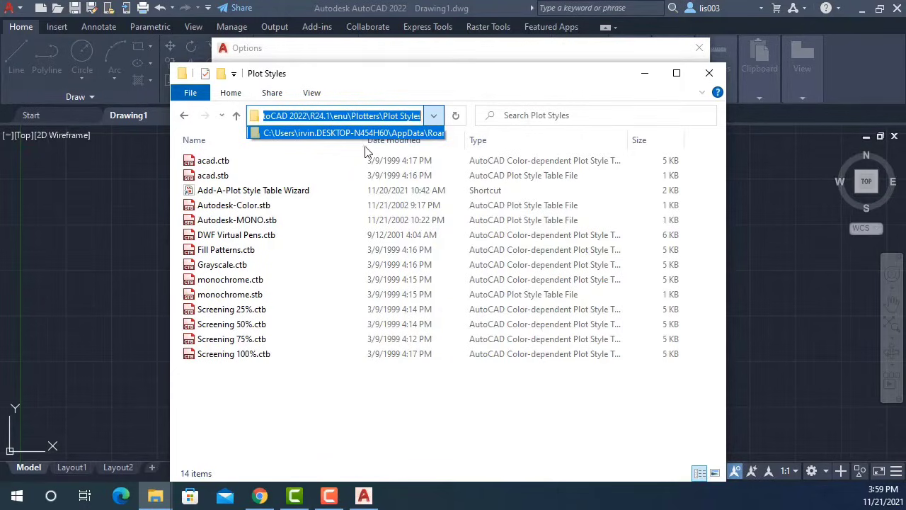
mouse_move(276, 289)
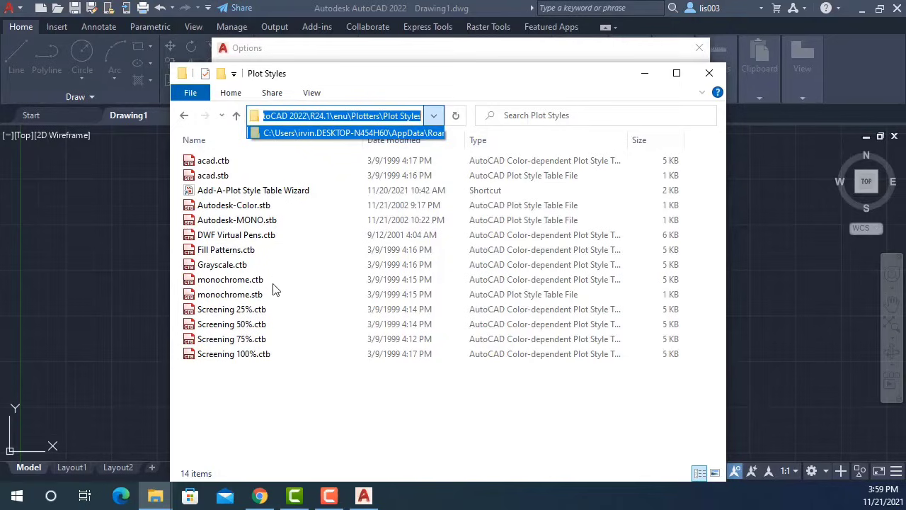
mouse_move(251, 344)
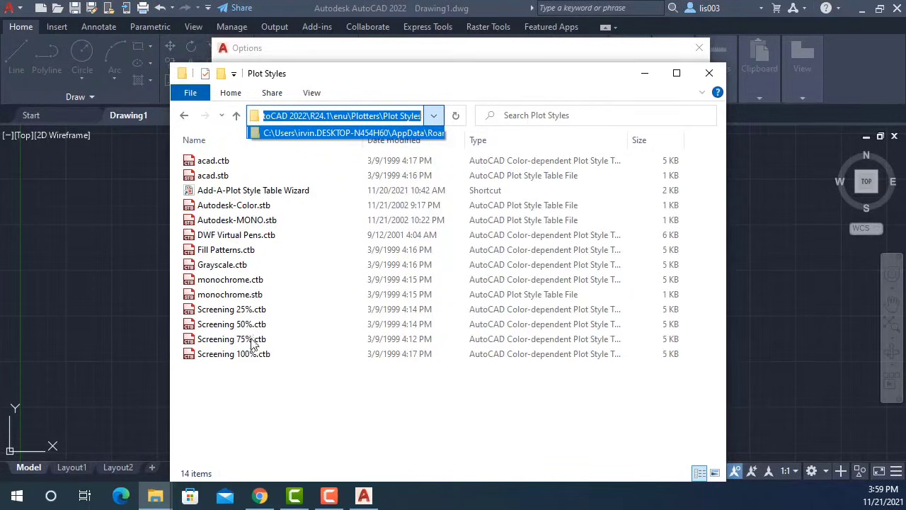
mouse_move(250, 324)
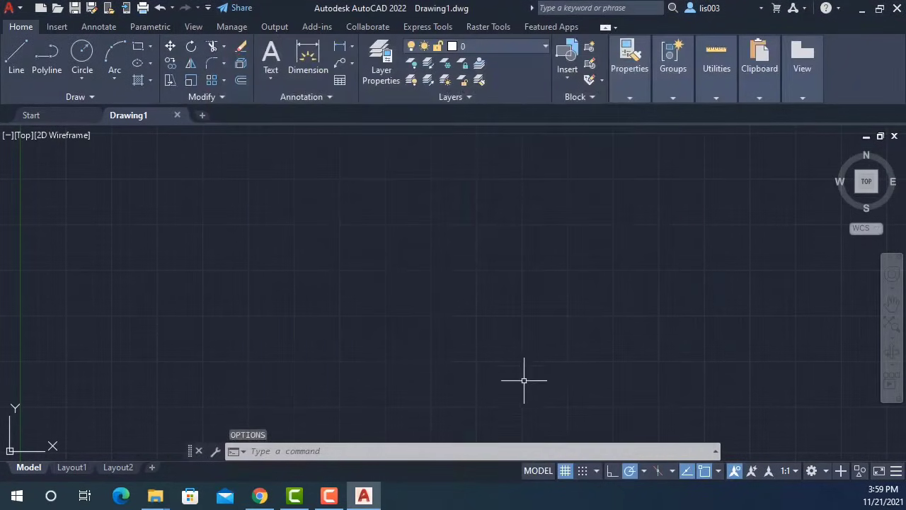
Switch the drawing to the Layout1 paper layout
left_click(72, 467)
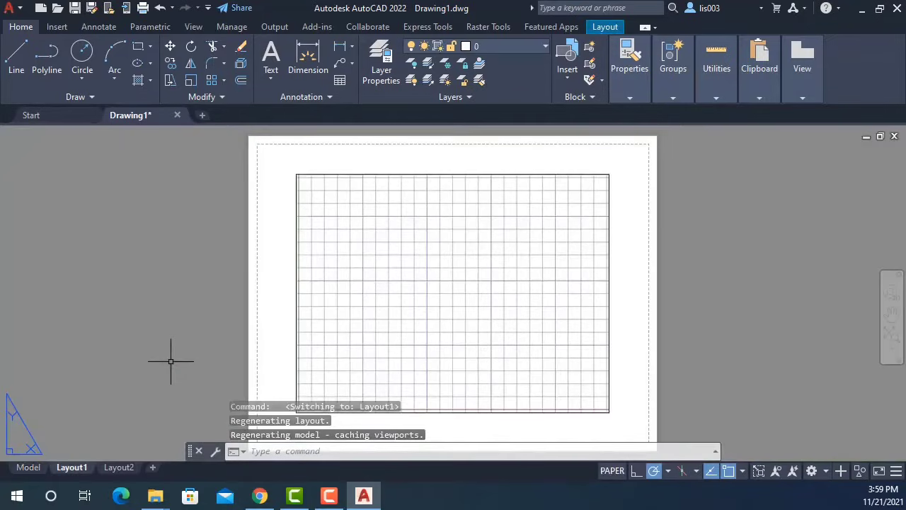
mouse_move(223, 317)
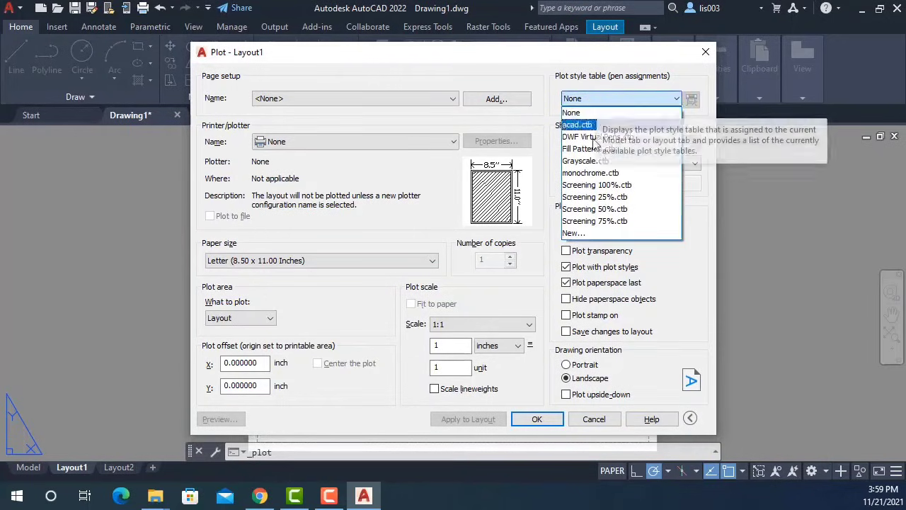
mouse_move(589, 148)
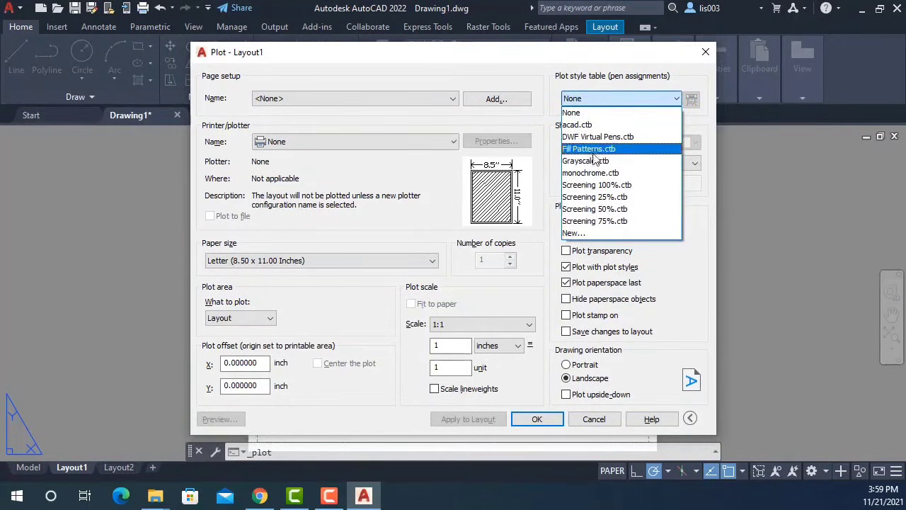
mouse_move(573, 233)
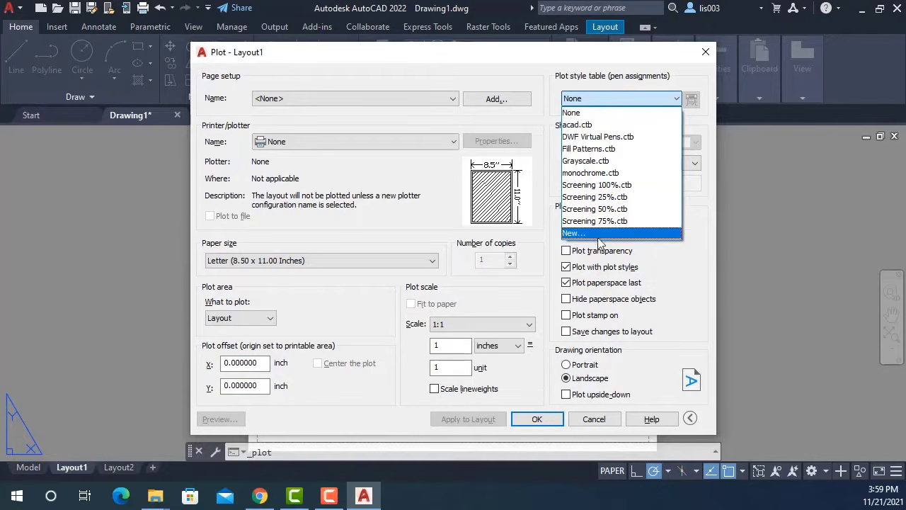
mouse_move(590, 173)
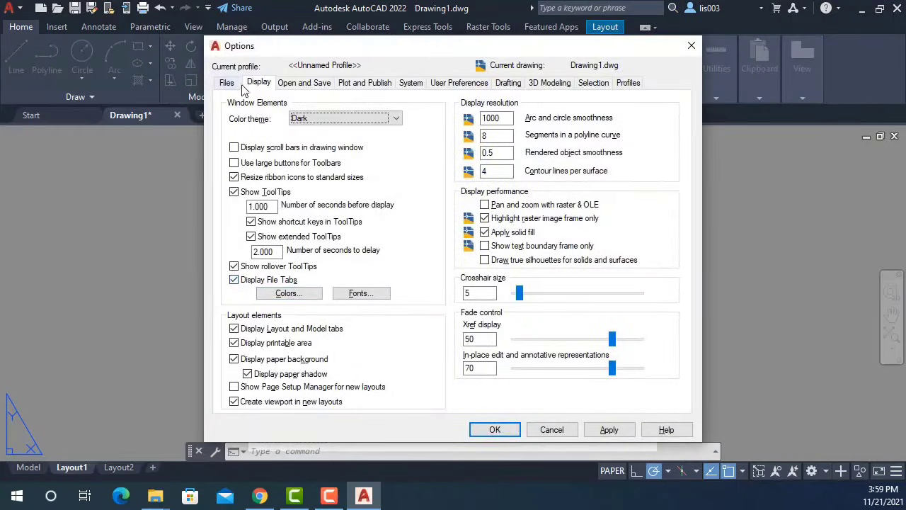
On the Files tab, expand Printer Support File Path and its Plot Style Table Search Path
left_click(227, 82)
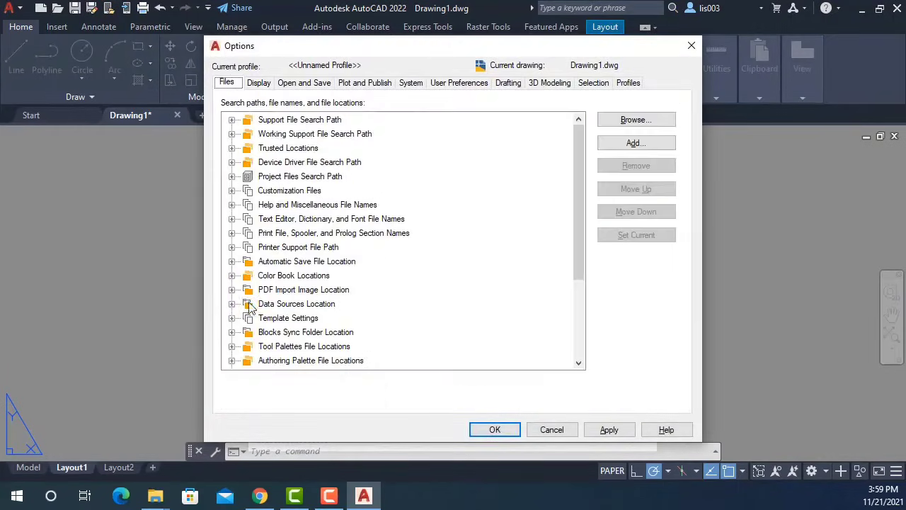
left_click(232, 247)
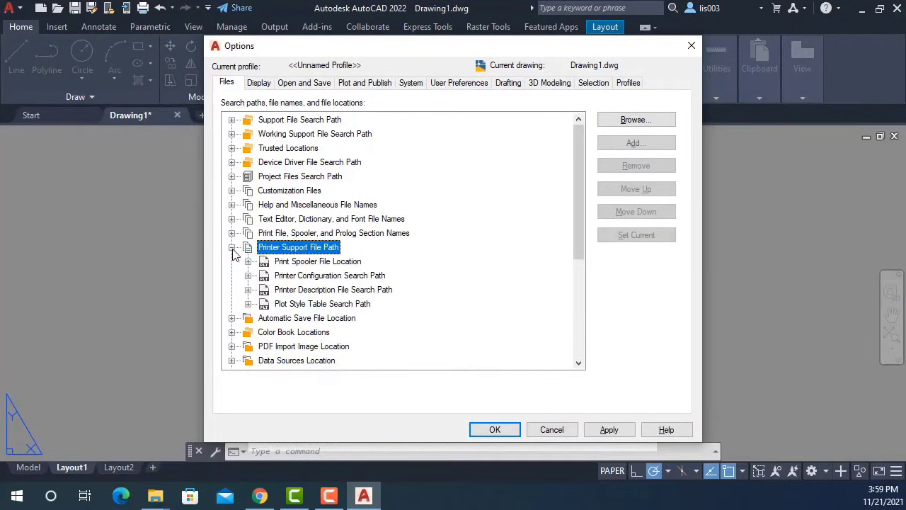
left_click(322, 303)
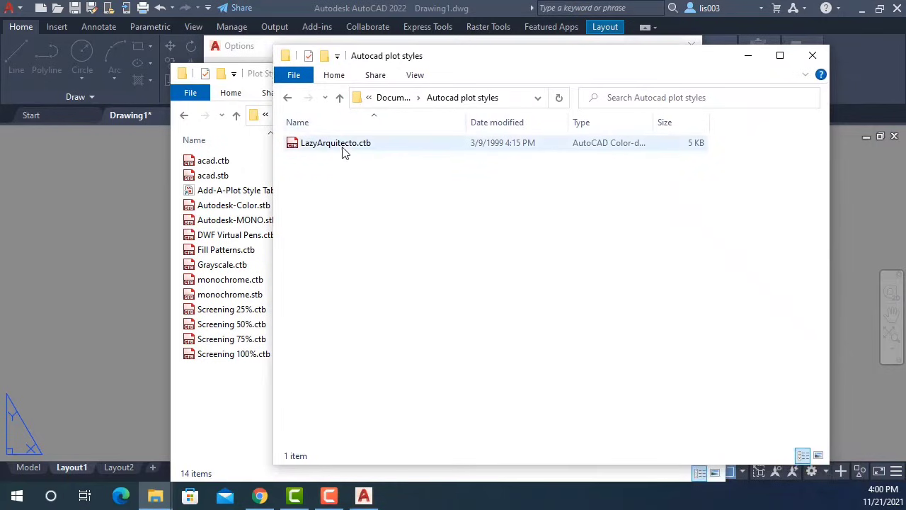
mouse_move(336, 142)
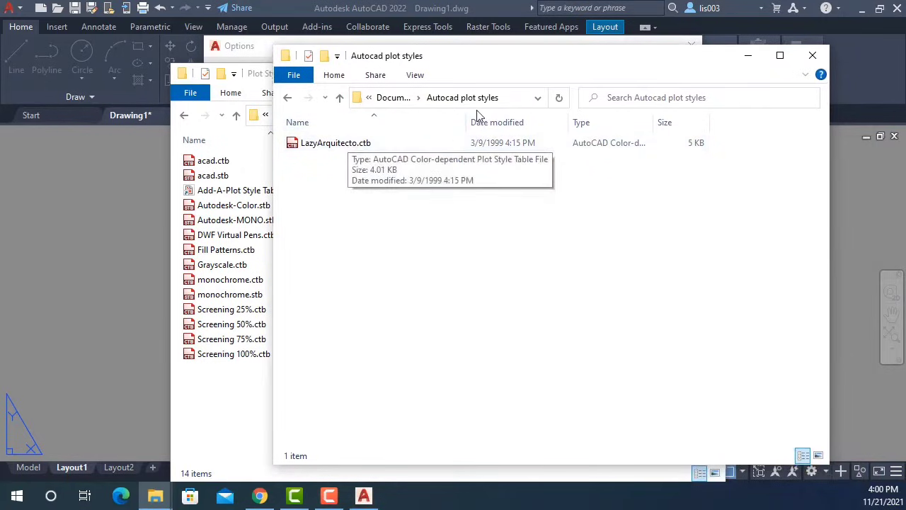
mouse_move(461, 113)
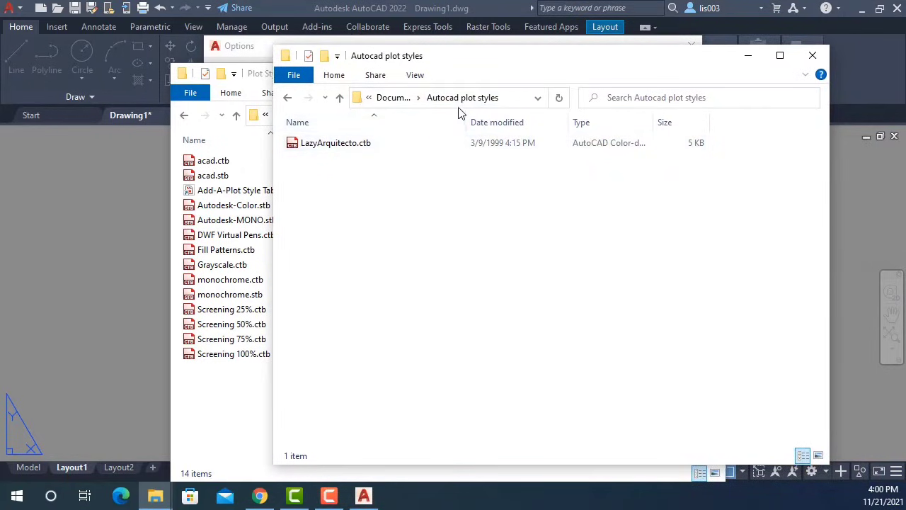
Copy LazyArquitecto.ctb and paste it into the Plot Styles folder, which then lists 15 files
left_click(336, 142)
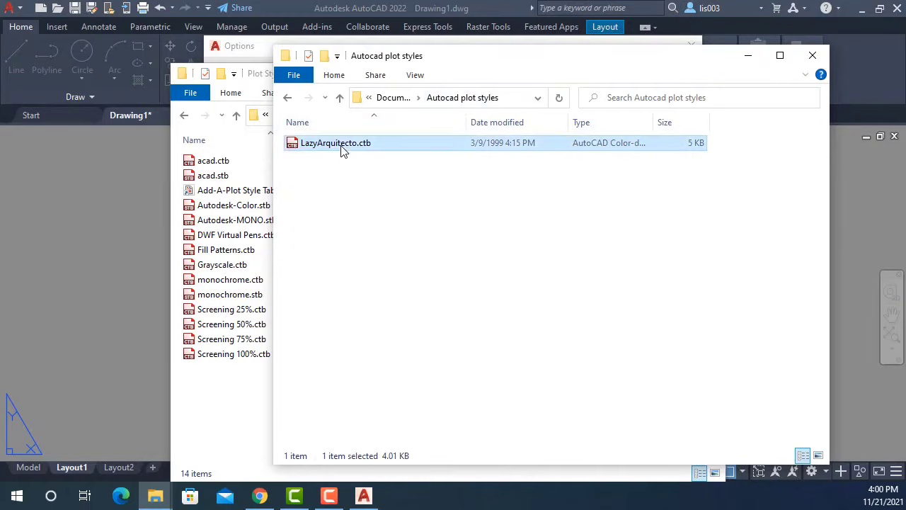
right_click(335, 142)
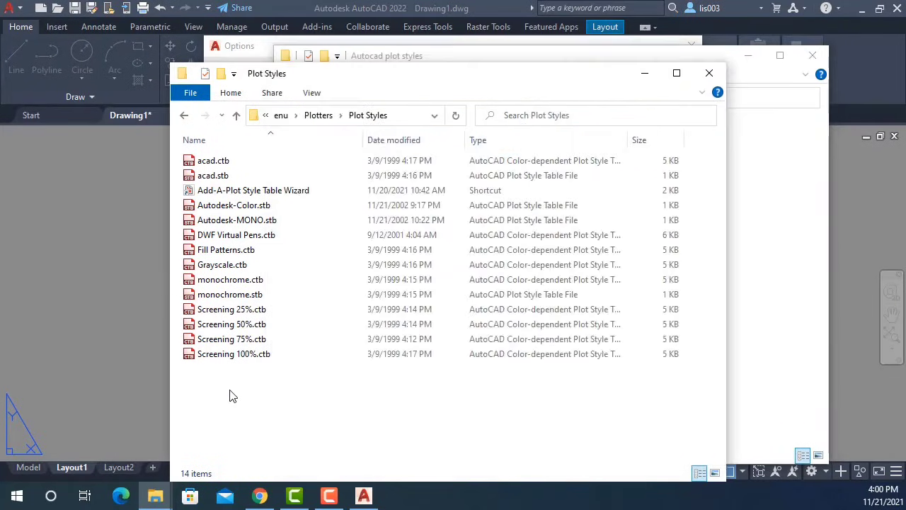
right_click(234, 395)
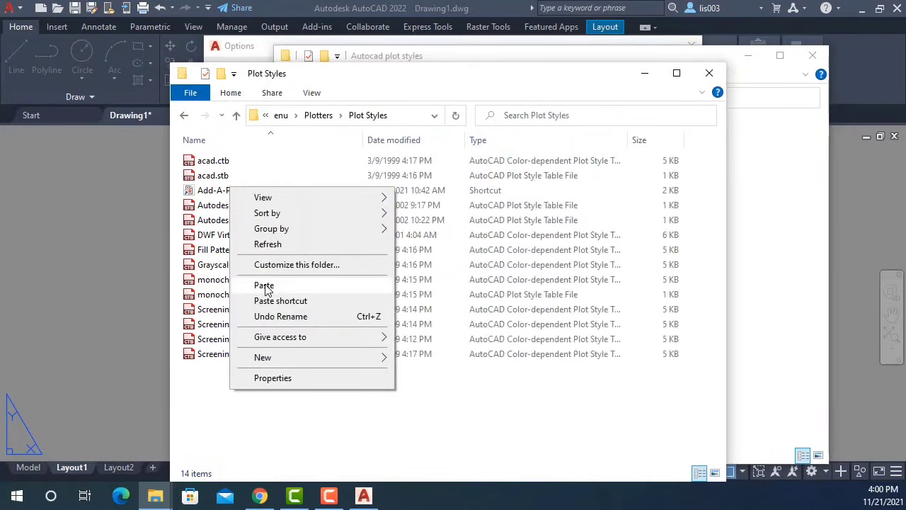
left_click(264, 285)
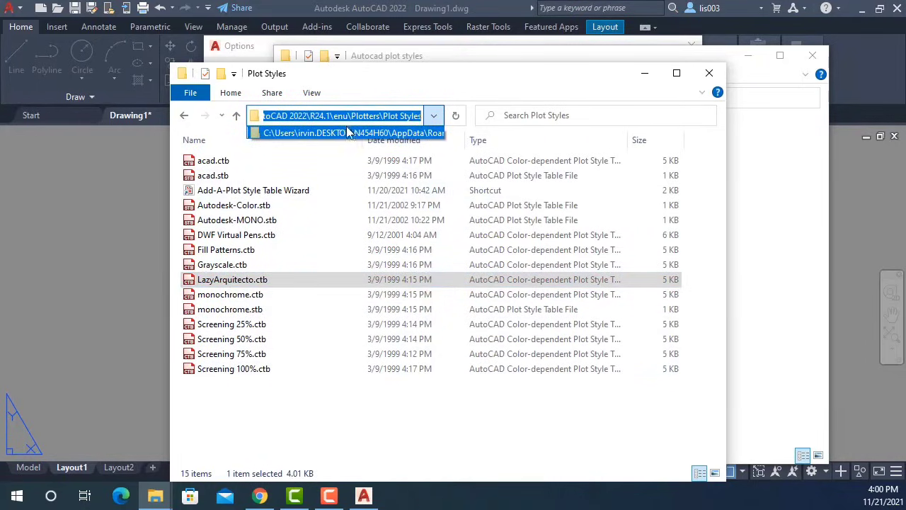
left_click(318, 425)
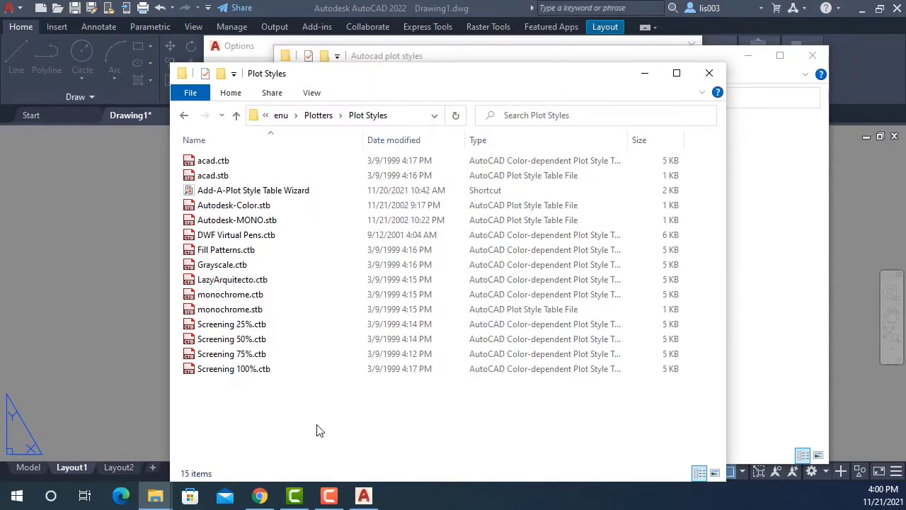
mouse_move(341, 427)
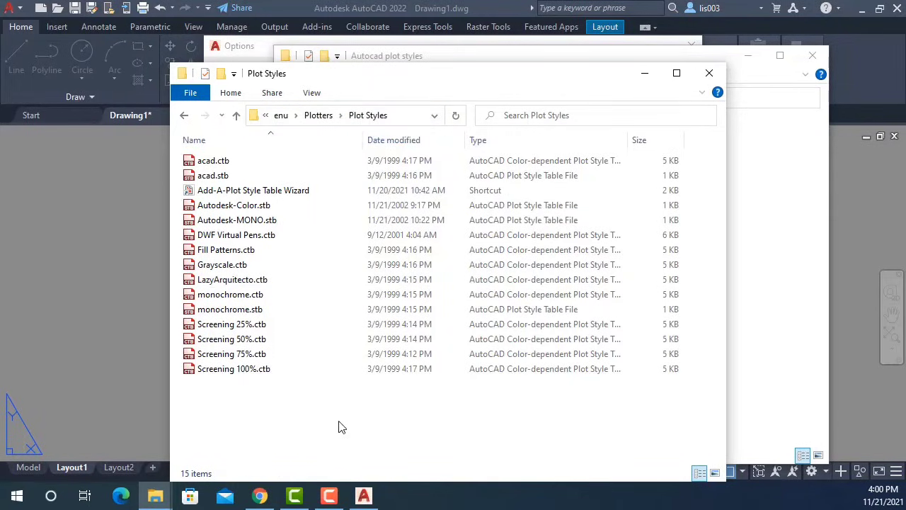
mouse_move(531, 255)
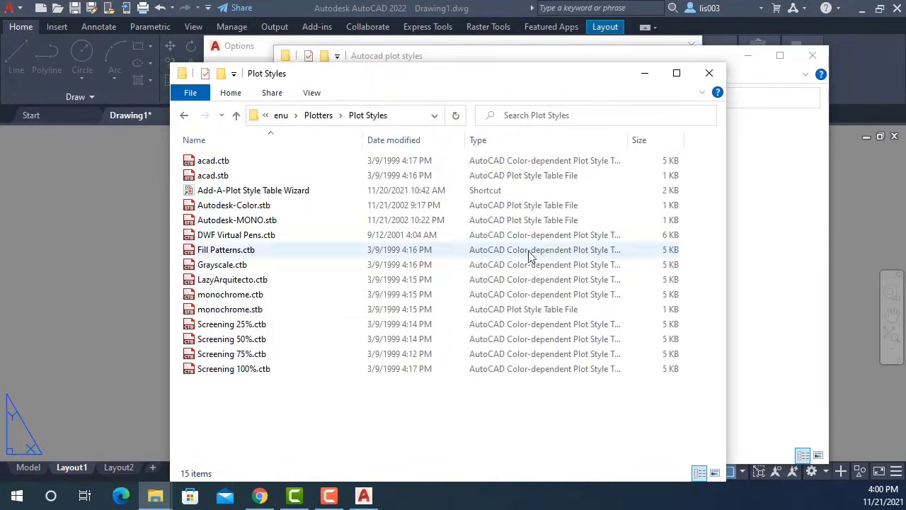
mouse_move(628, 78)
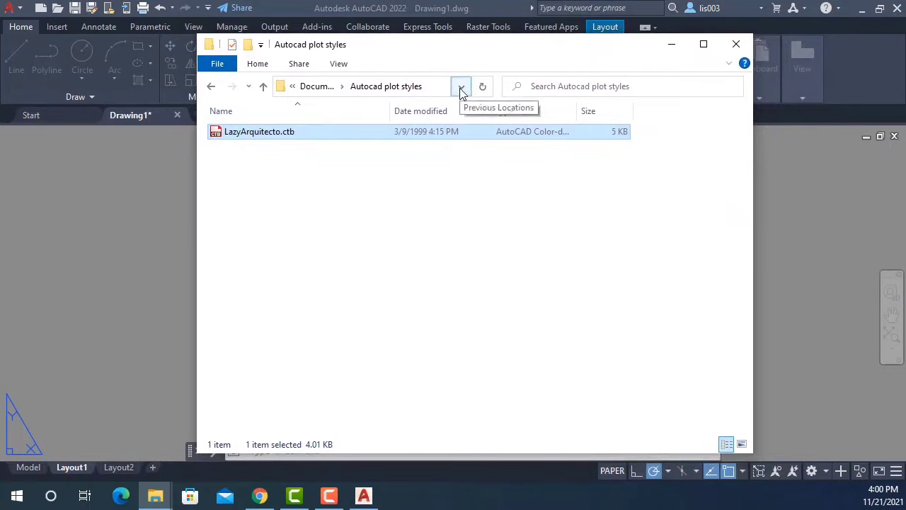
Copy the full Documents\Autocad plot styles folder path from the address bar
left_click(460, 87)
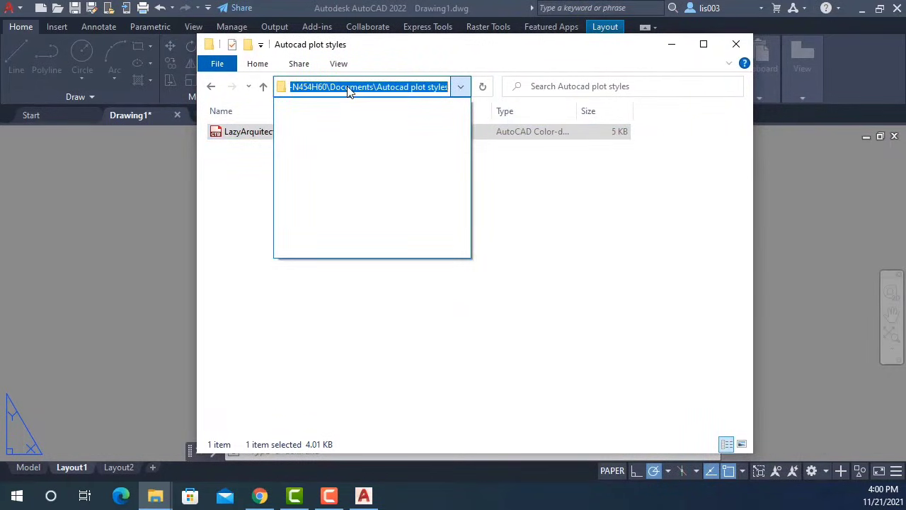
mouse_move(437, 95)
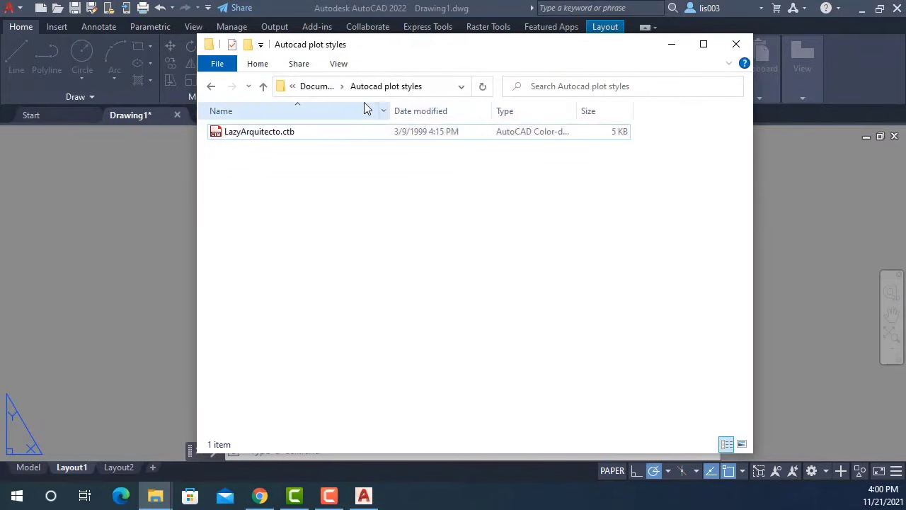
left_click(263, 86)
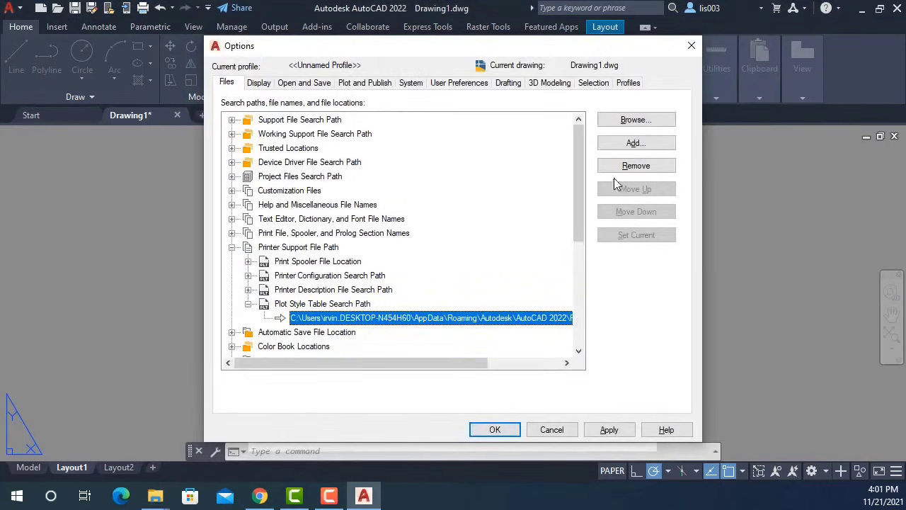
mouse_move(636, 142)
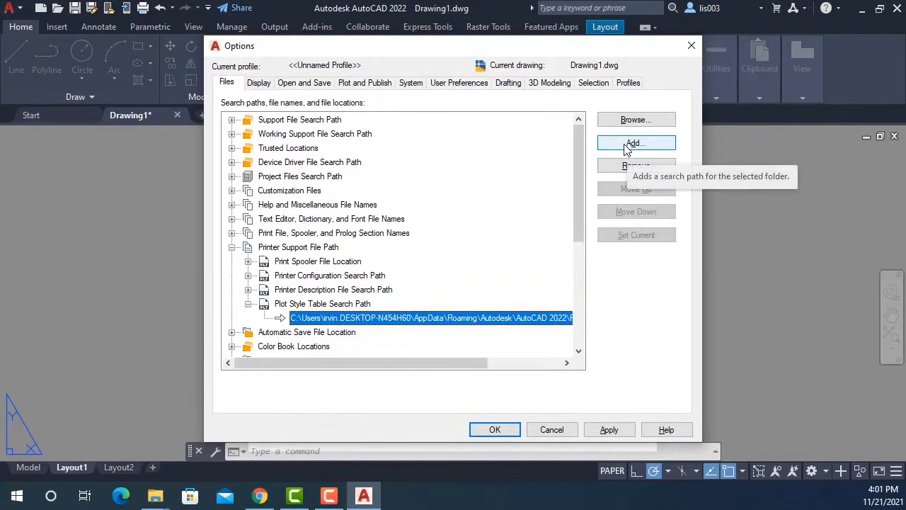
Add a Plot Style Table Search Path entry with the pasted Documents\Autocad plot styles path
left_click(322, 303)
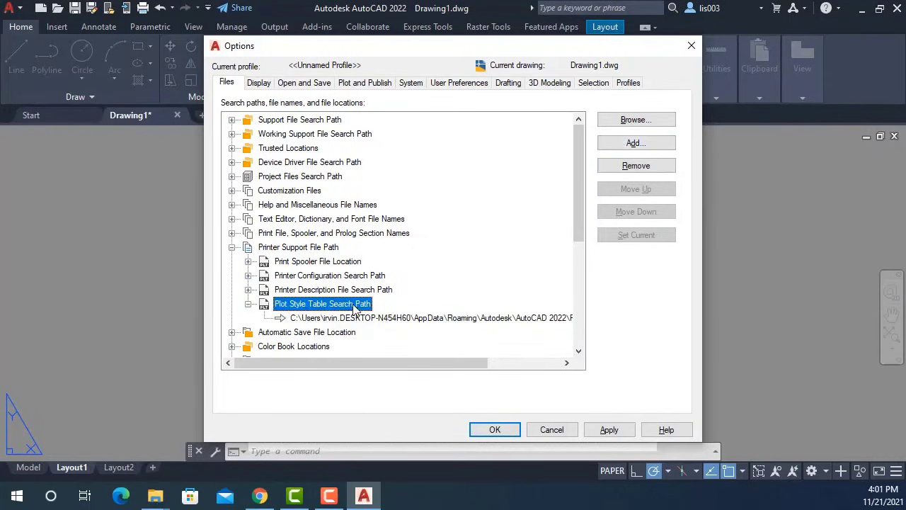
left_click(635, 143)
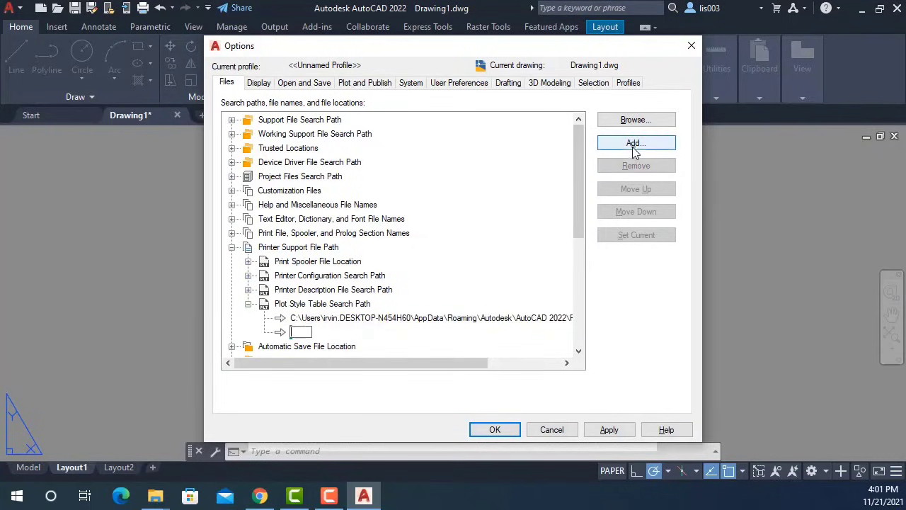
right_click(301, 331)
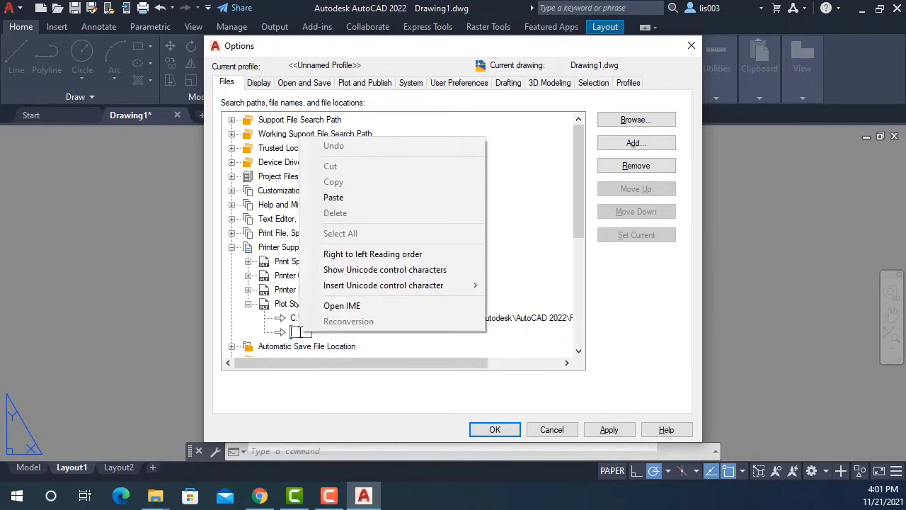
mouse_move(364, 198)
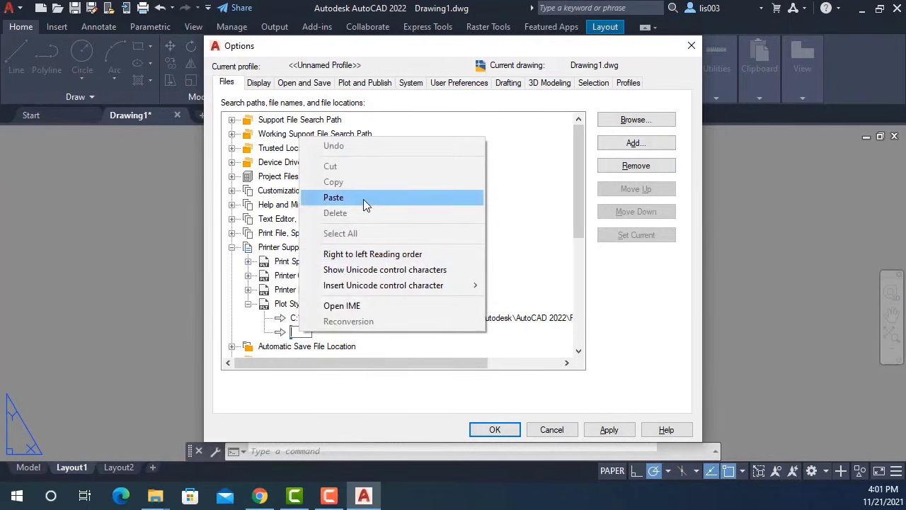
left_click(333, 197)
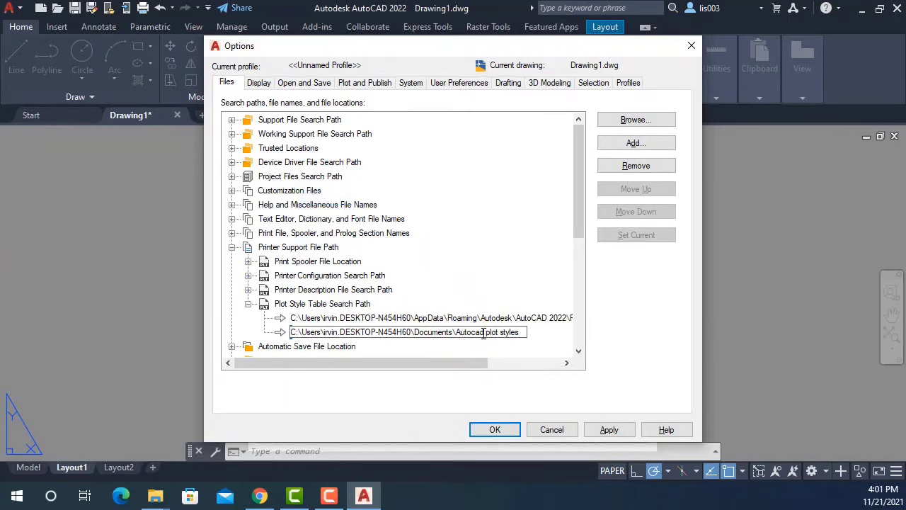
left_click(404, 331)
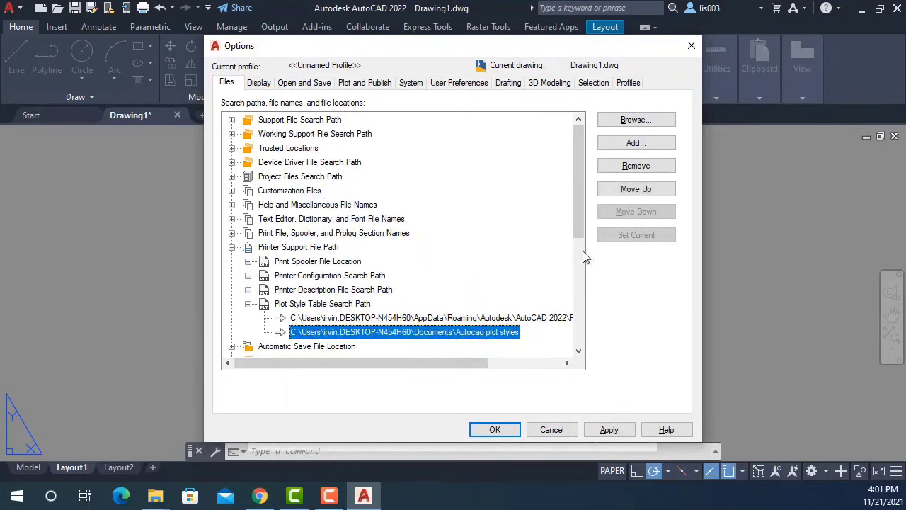
left_click(636, 189)
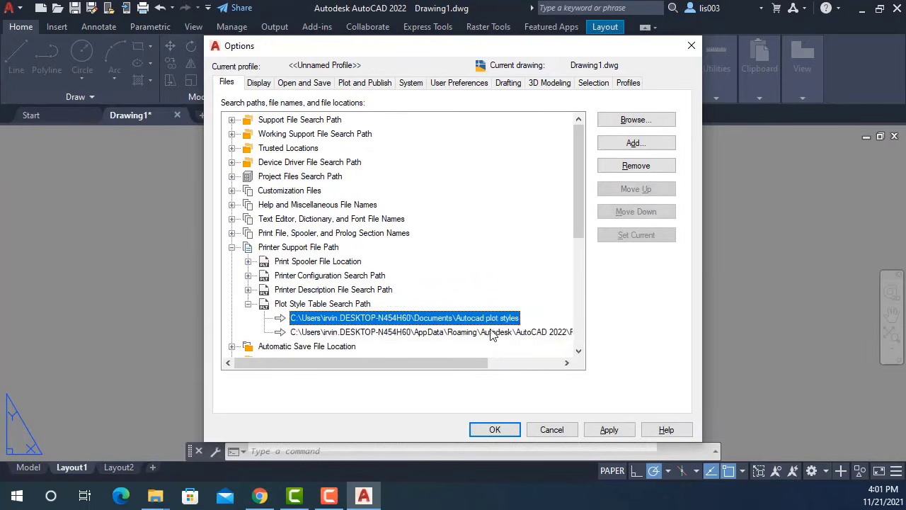
Place the Autocad plot styles path first in the search path list and accept Options
left_click(432, 331)
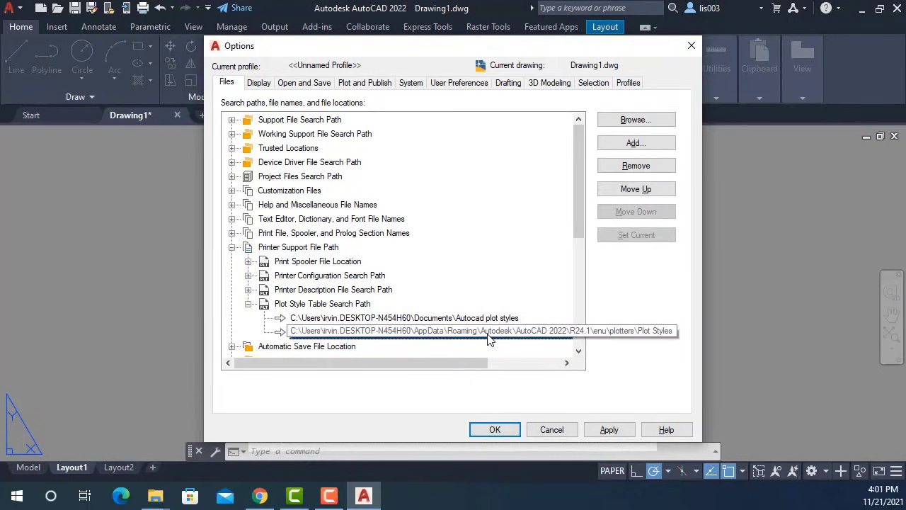
left_click(483, 331)
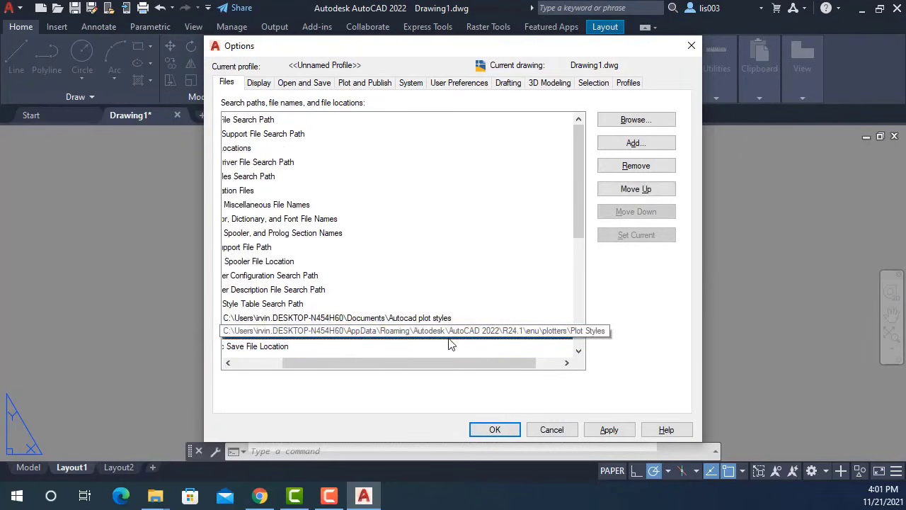
left_click(396, 331)
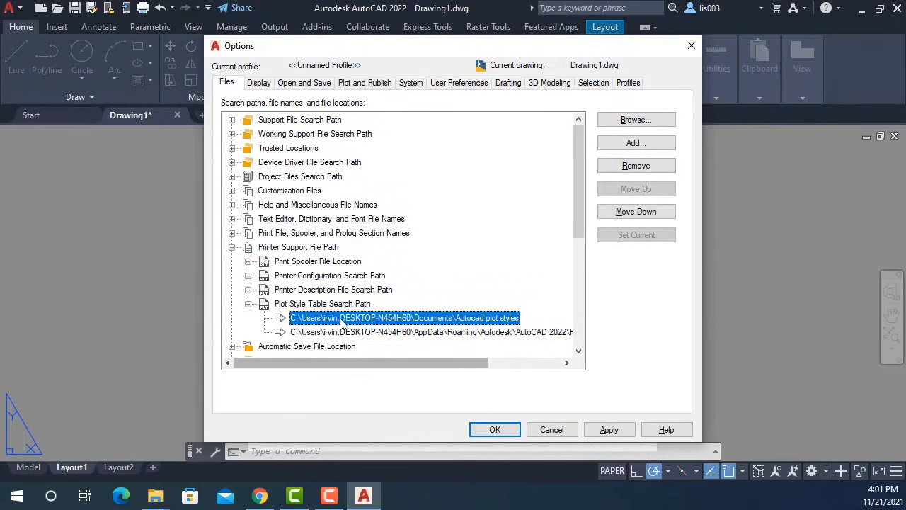
mouse_move(478, 317)
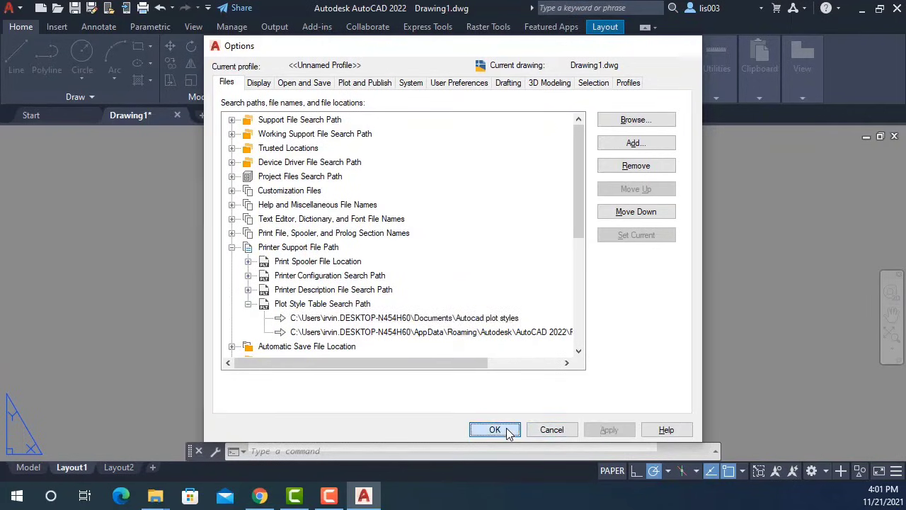
left_click(494, 429)
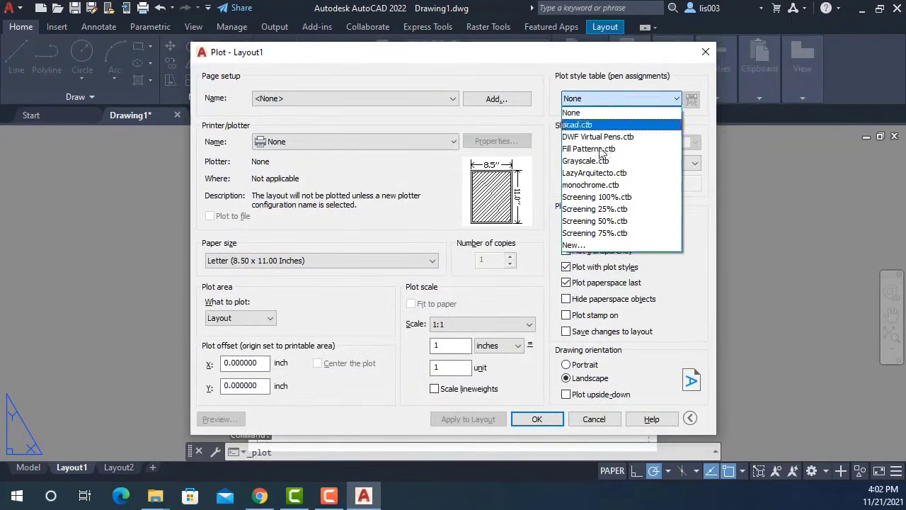
mouse_move(589, 148)
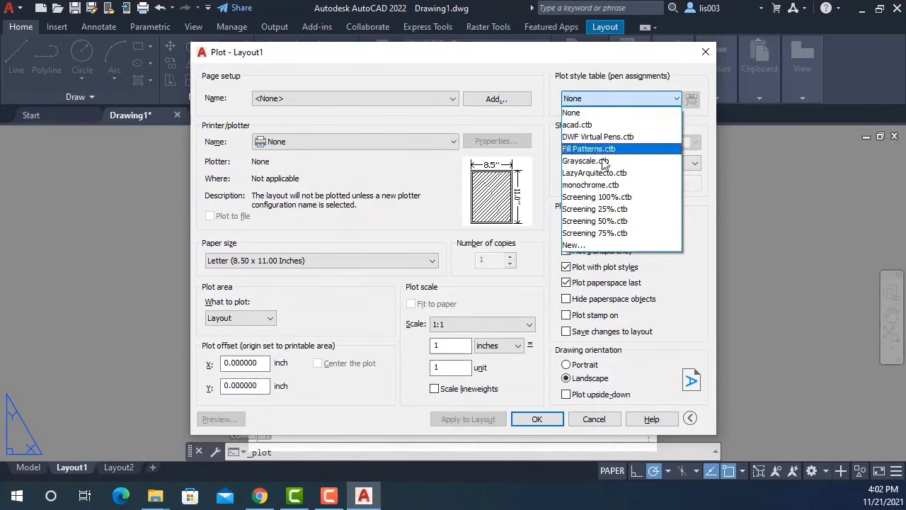
mouse_move(595, 208)
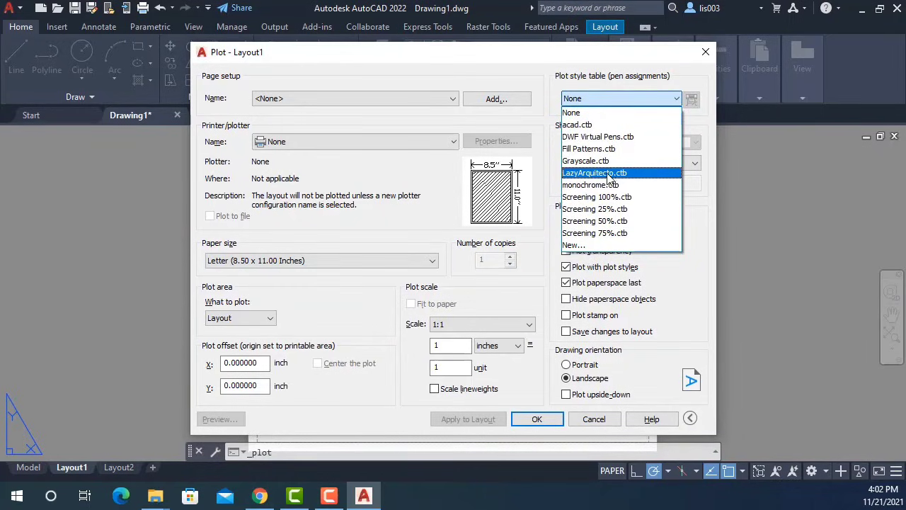
mouse_move(623, 182)
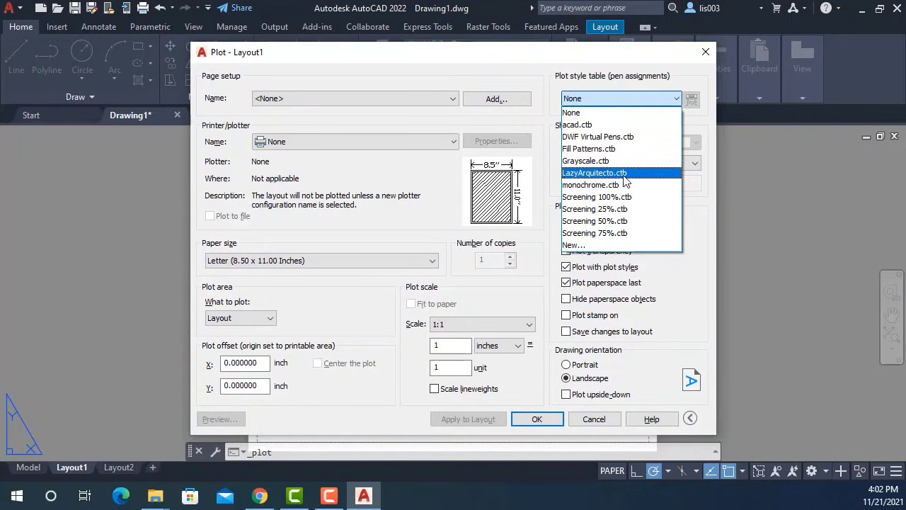
Select LazyArquitecto.ctb as Layout1's plot style table in the Plot dialog
left_click(594, 173)
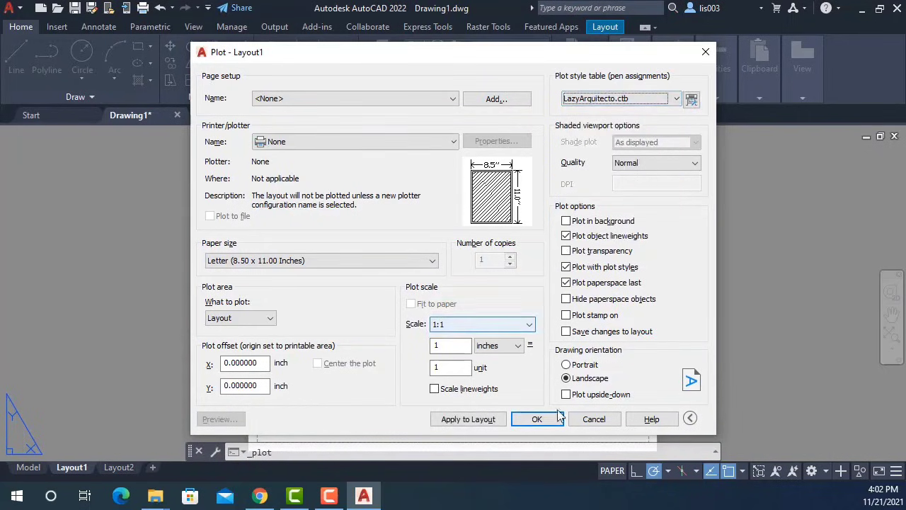